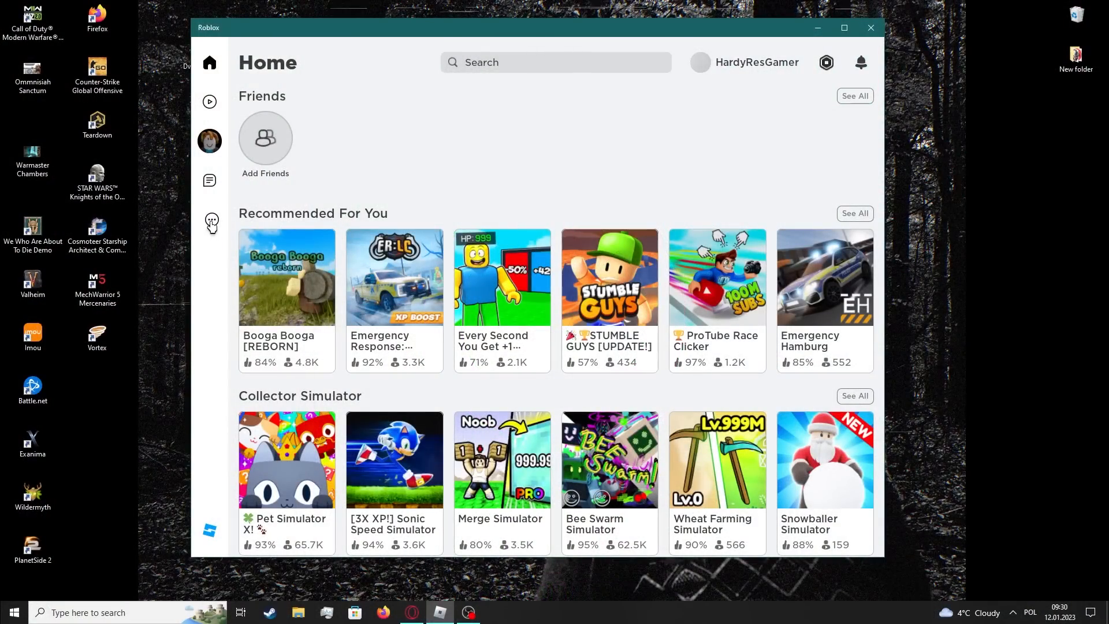
- Go from the More menu through Settings to the Parental Controls page
left_click(210, 223)
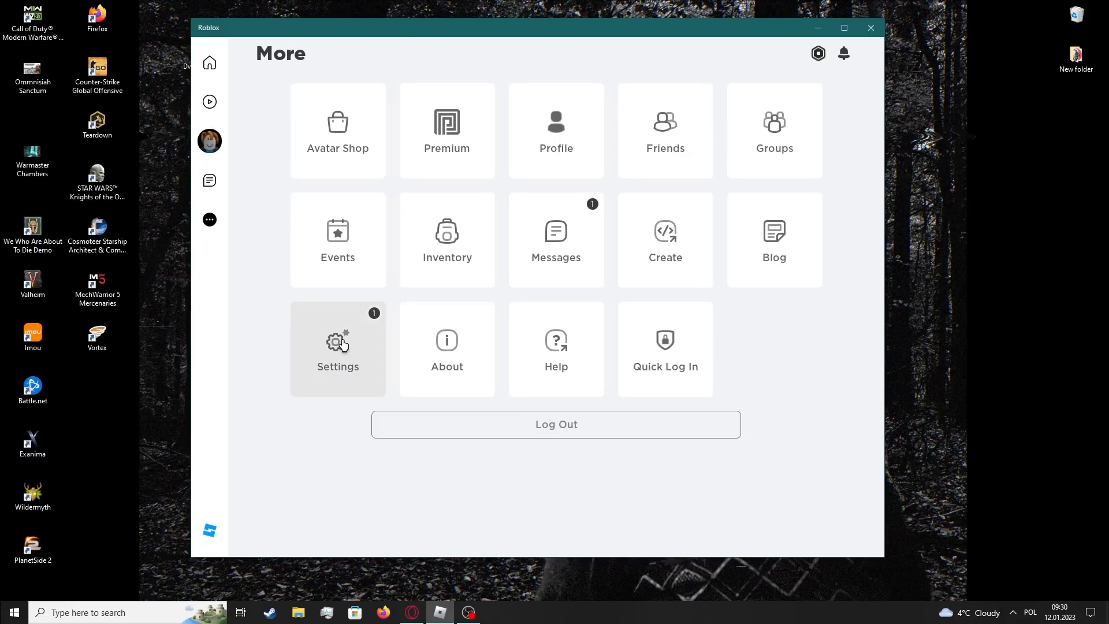
left_click(337, 349)
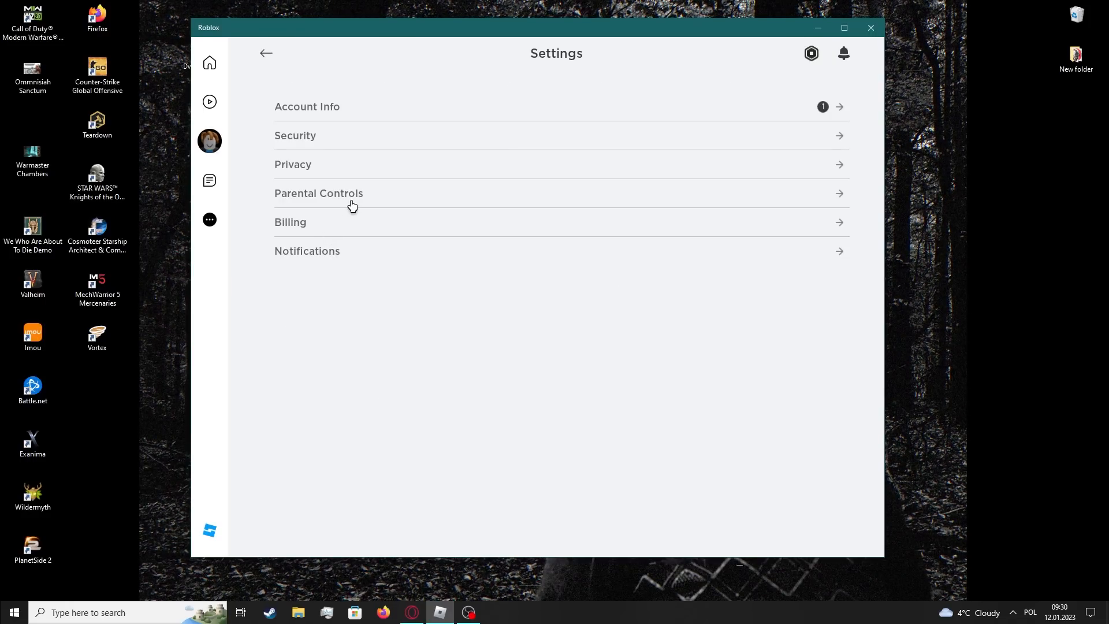
left_click(318, 193)
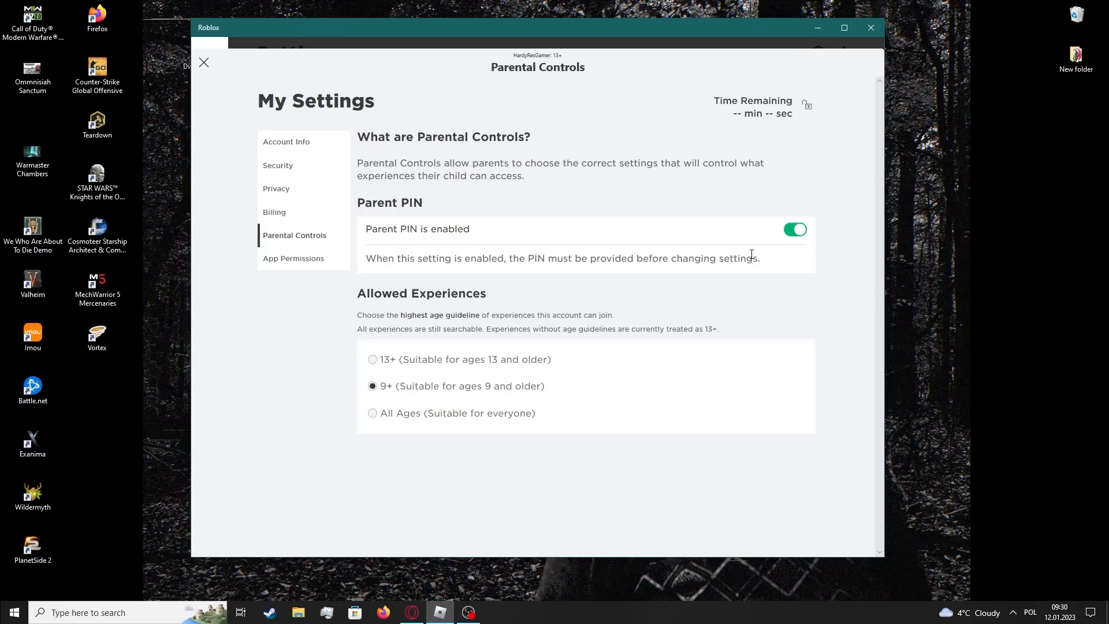
- Switch the Parent PIN toggle off, leaving allowed experiences at ages 9+
left_click(794, 229)
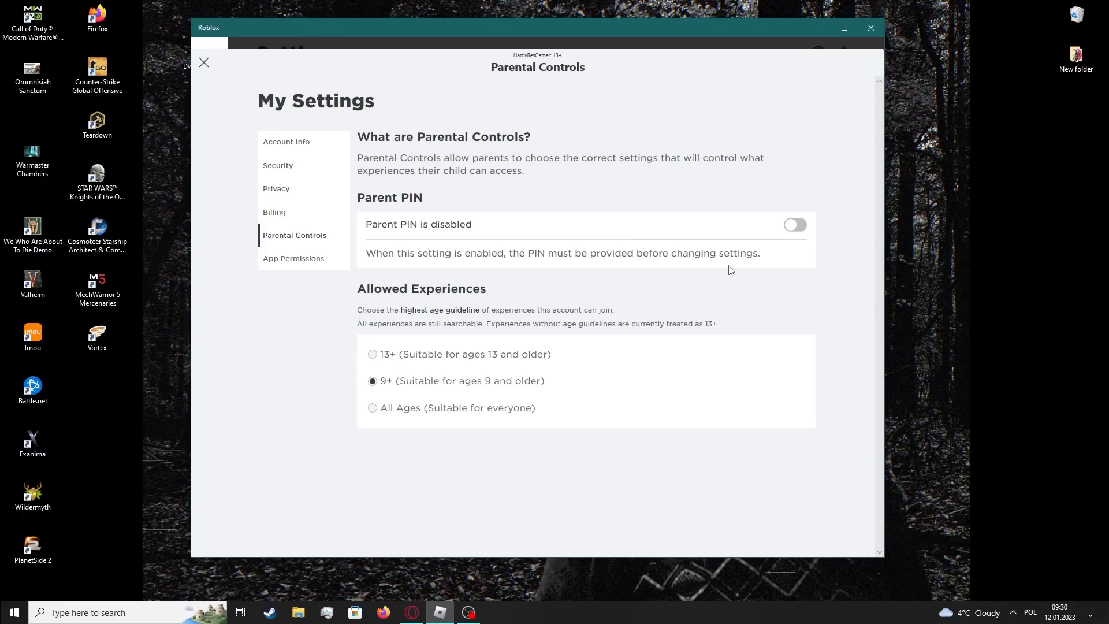
mouse_move(692, 212)
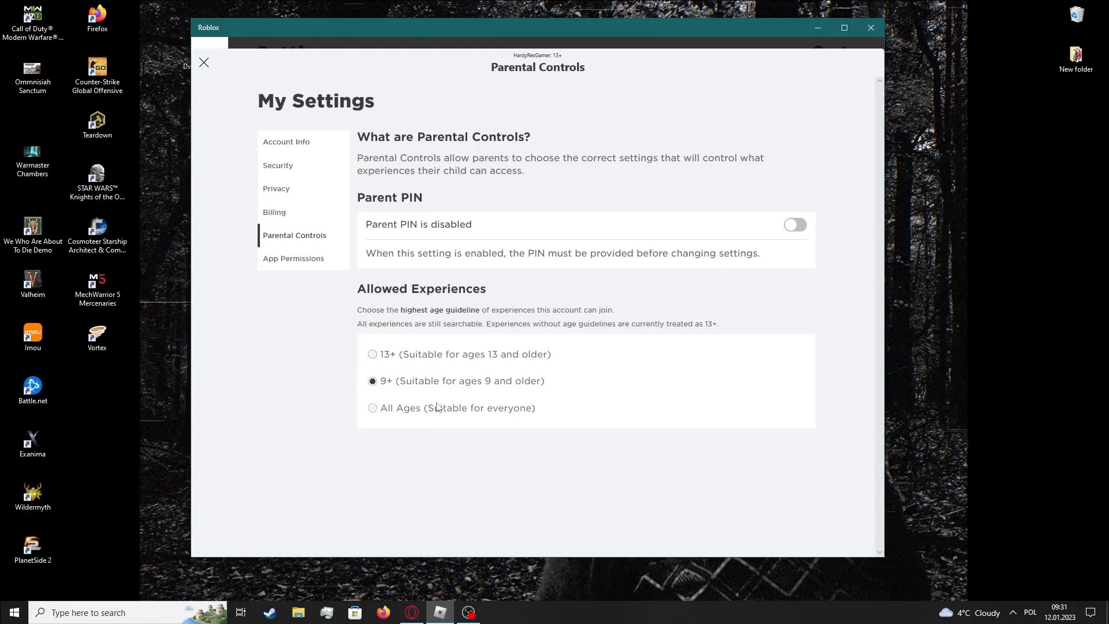
mouse_move(594, 404)
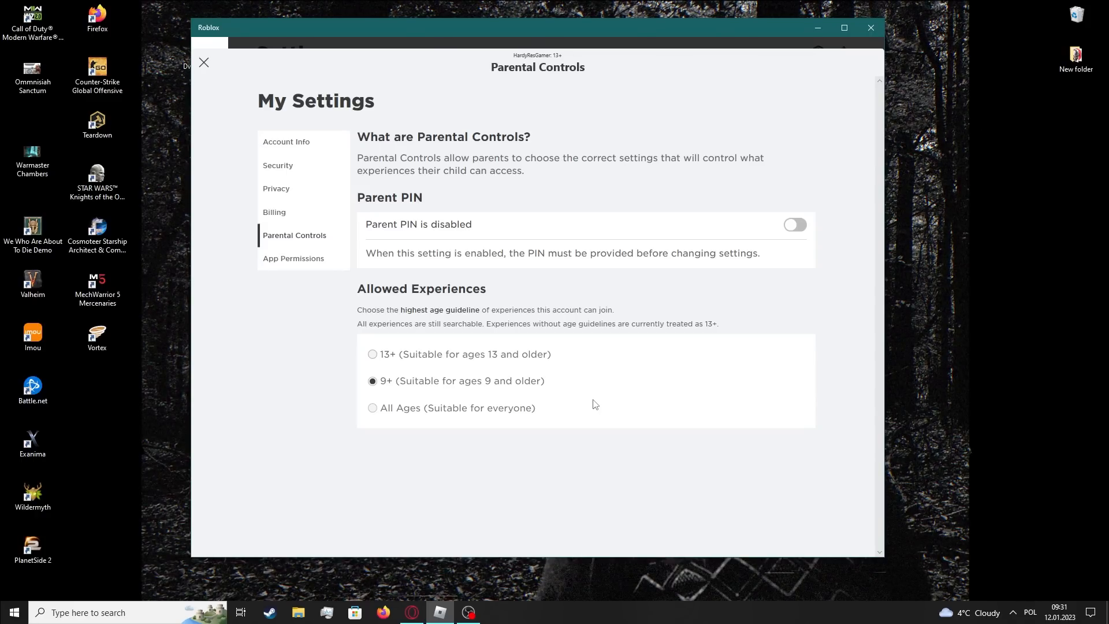